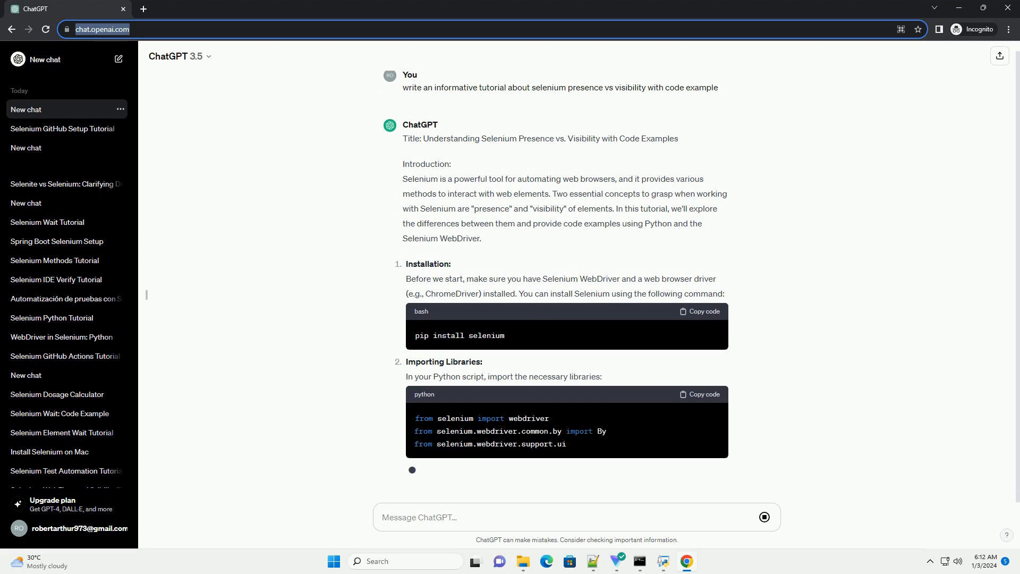
scroll("up", 3)
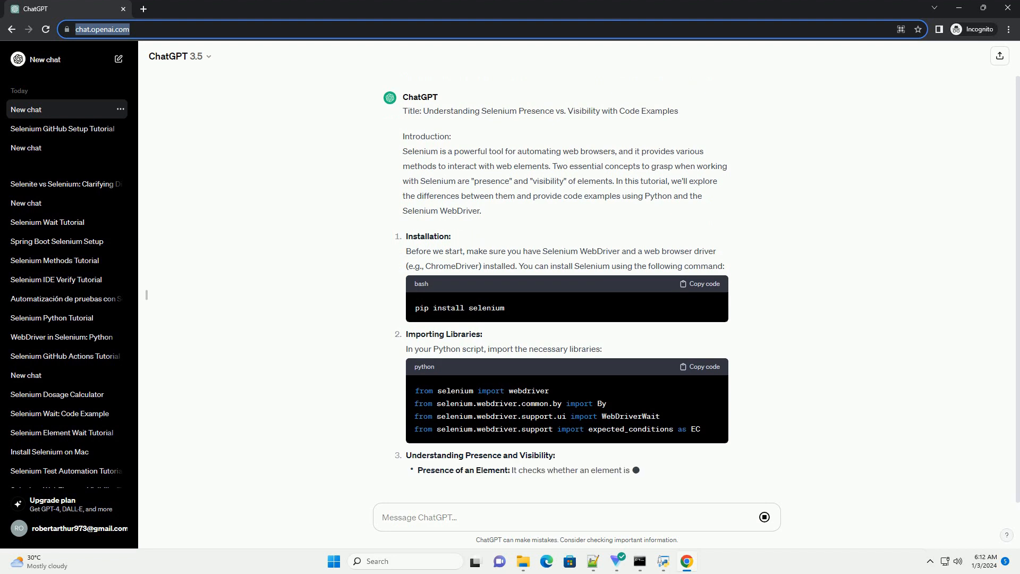
scroll("down", 3)
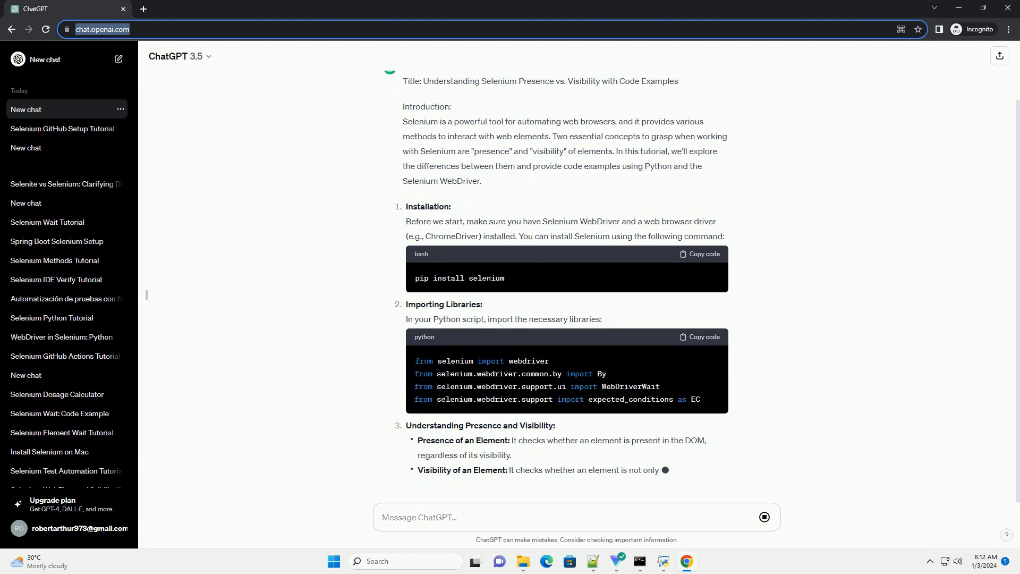
scroll("down", 3)
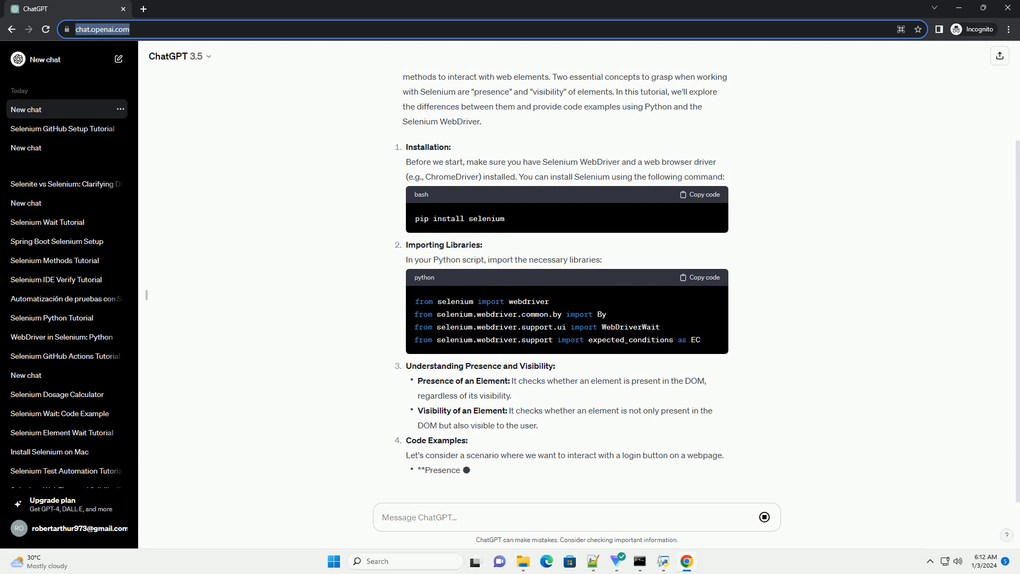
scroll("down", 3)
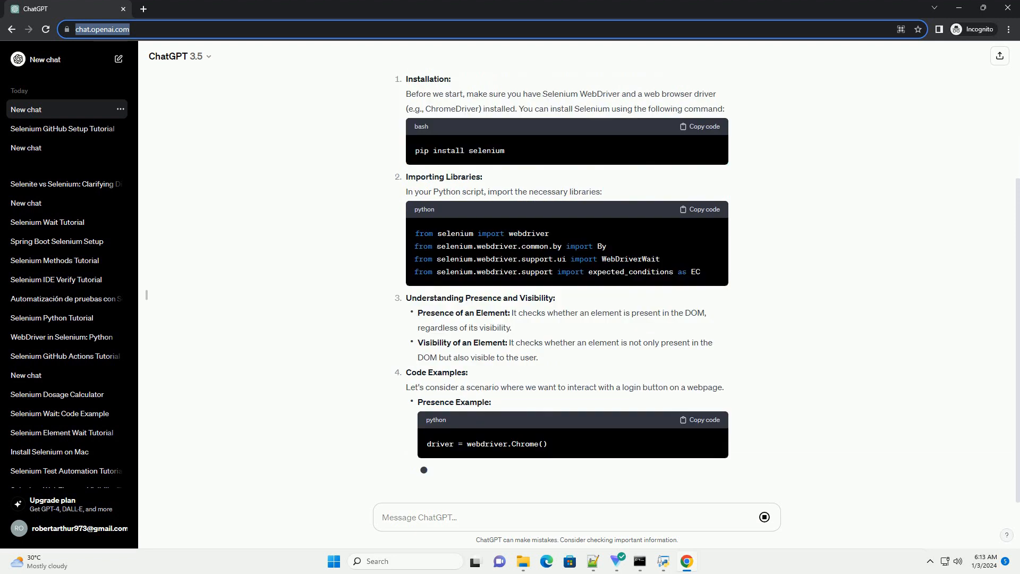